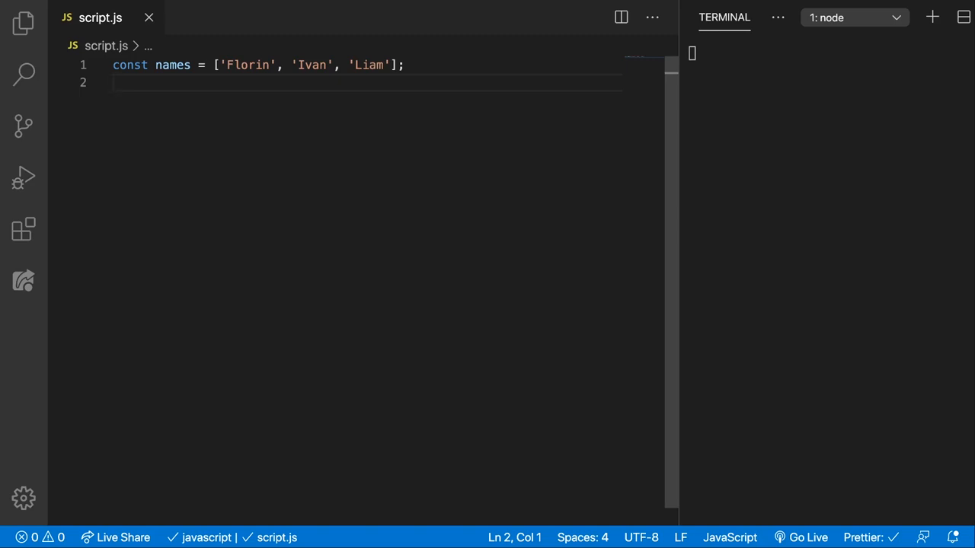
mouse_move(189, 98)
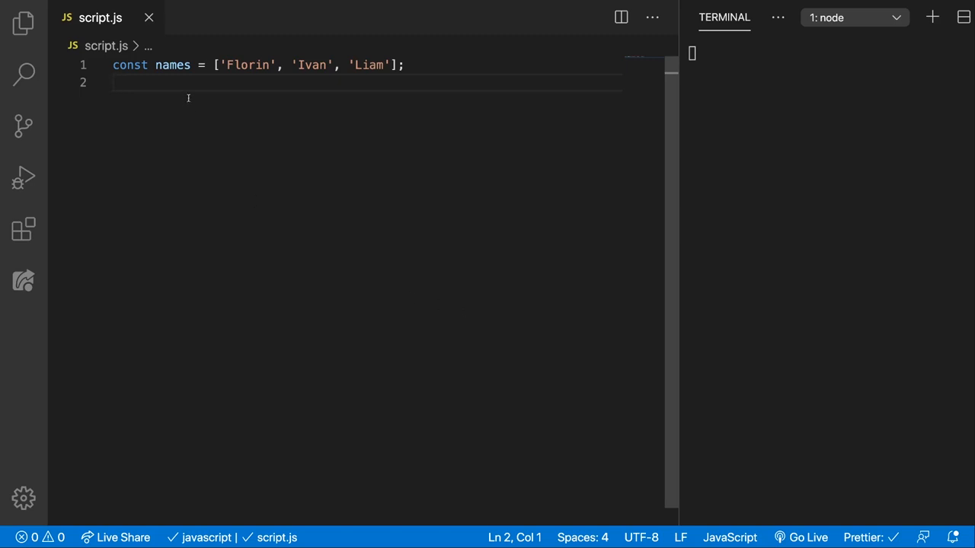
mouse_move(357, 170)
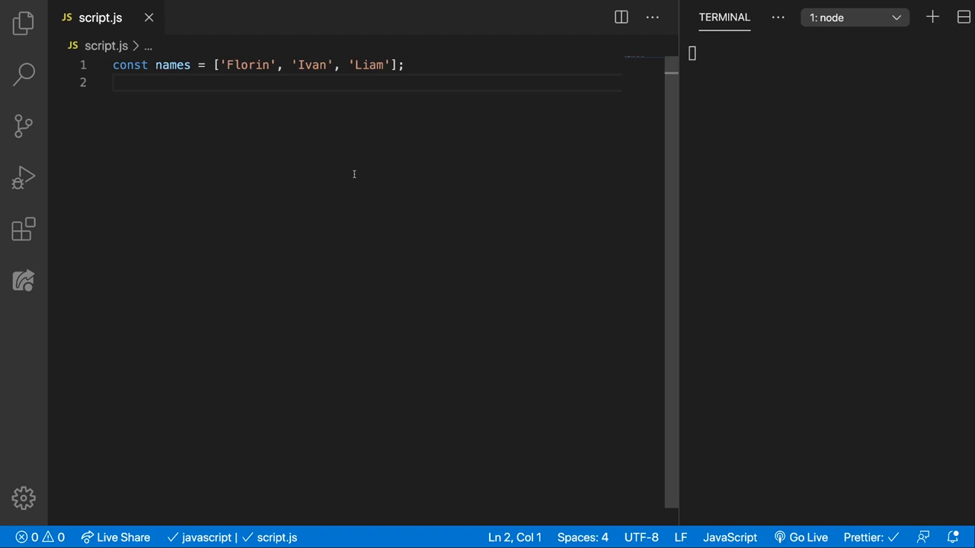
Step: Write names.find() and a findIvan(item) function returning item === 'Ivan'
text(names.)
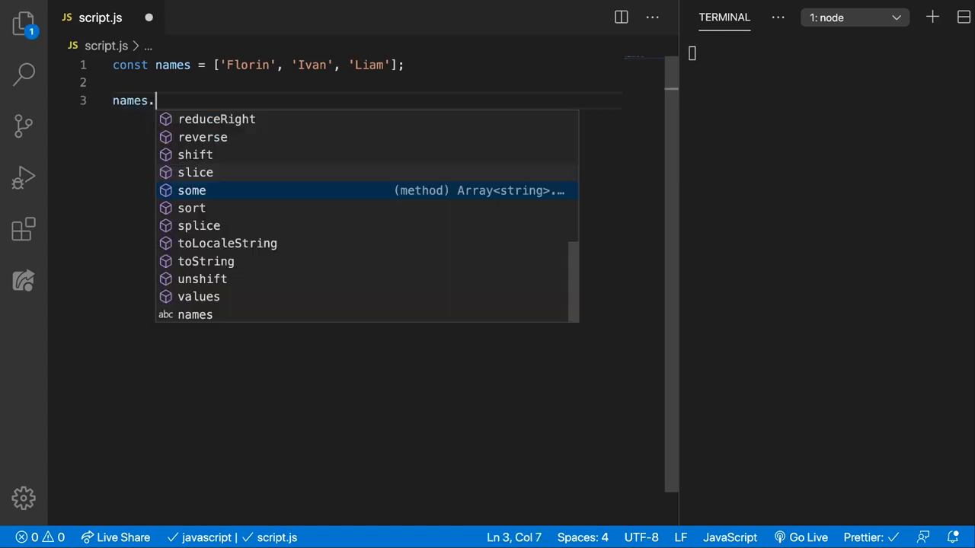
text(find())
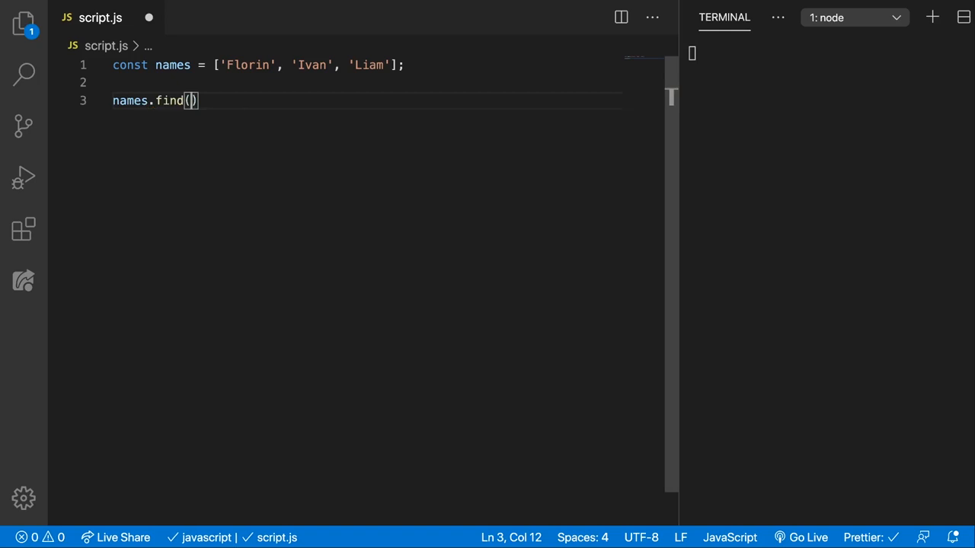
key(Enter)
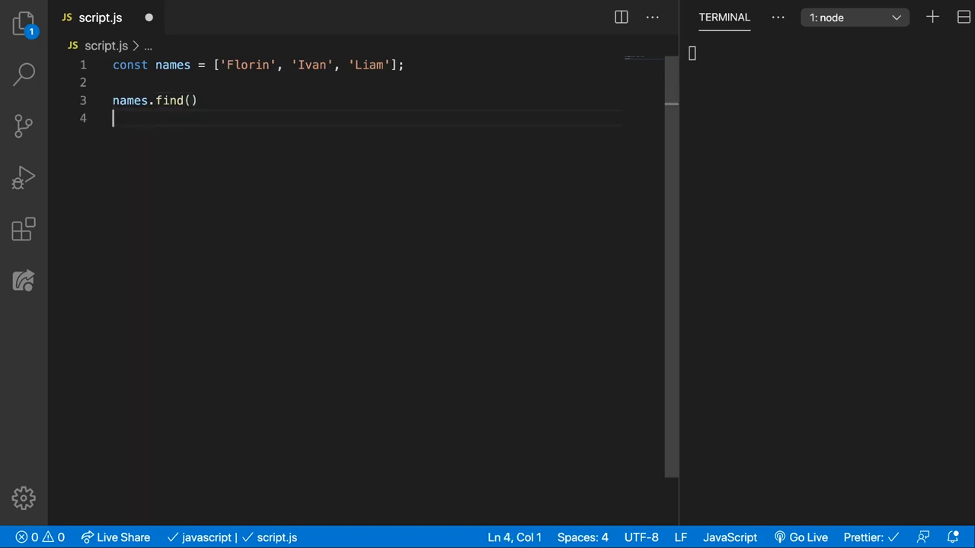
text(function)
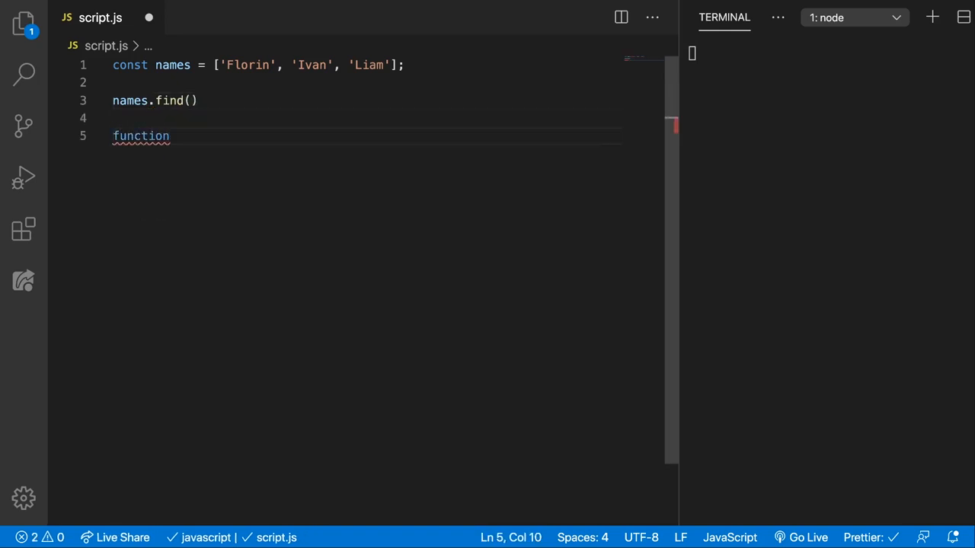
text(findIvan(item) {)
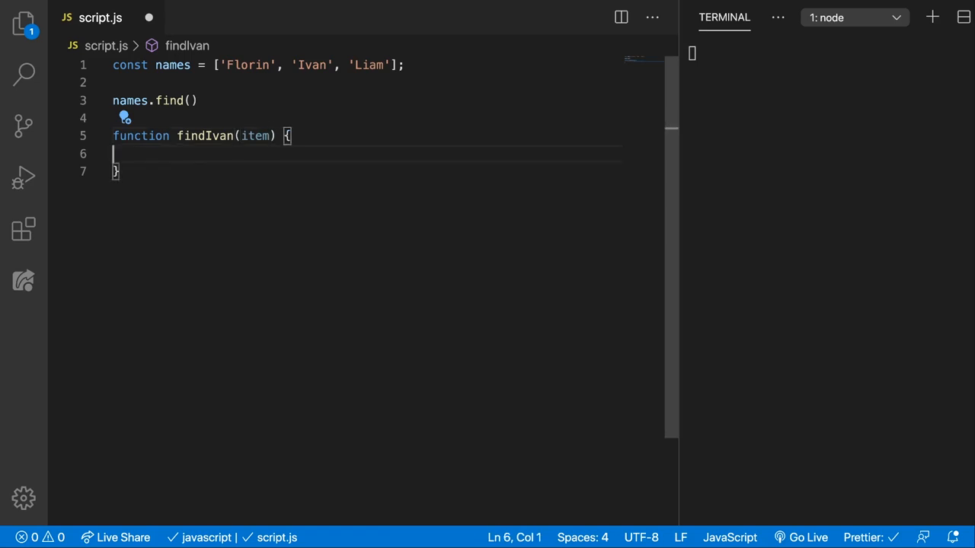
text(r)
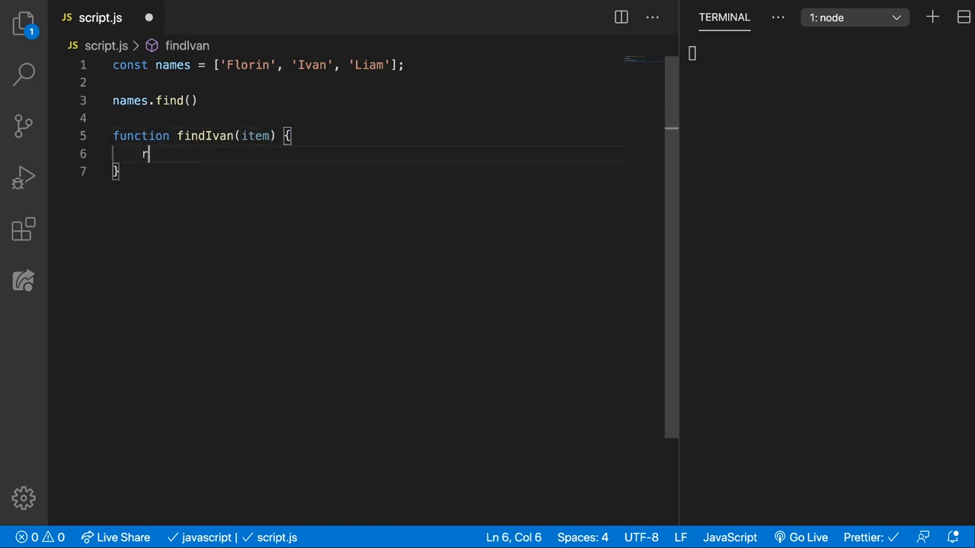
text(eturn item ==)
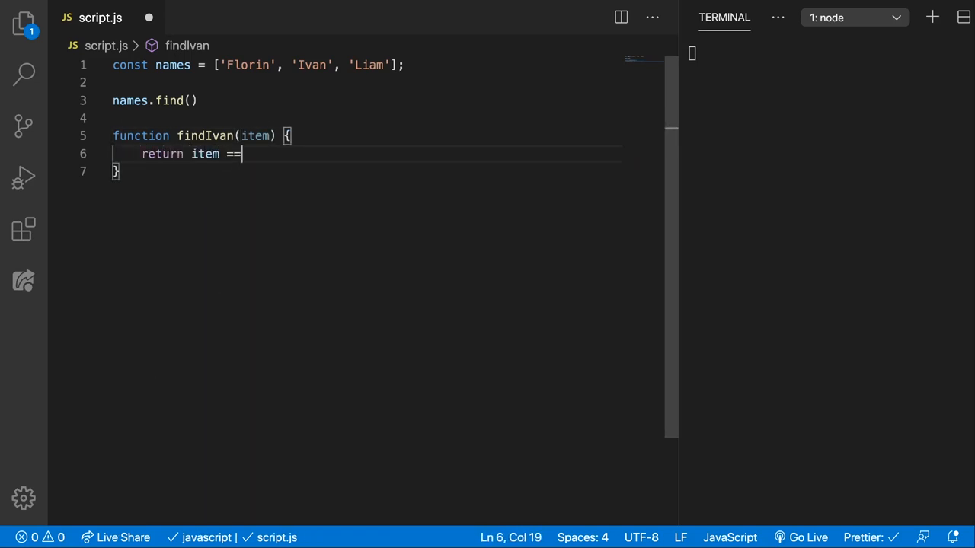
text(= 'Ivan')
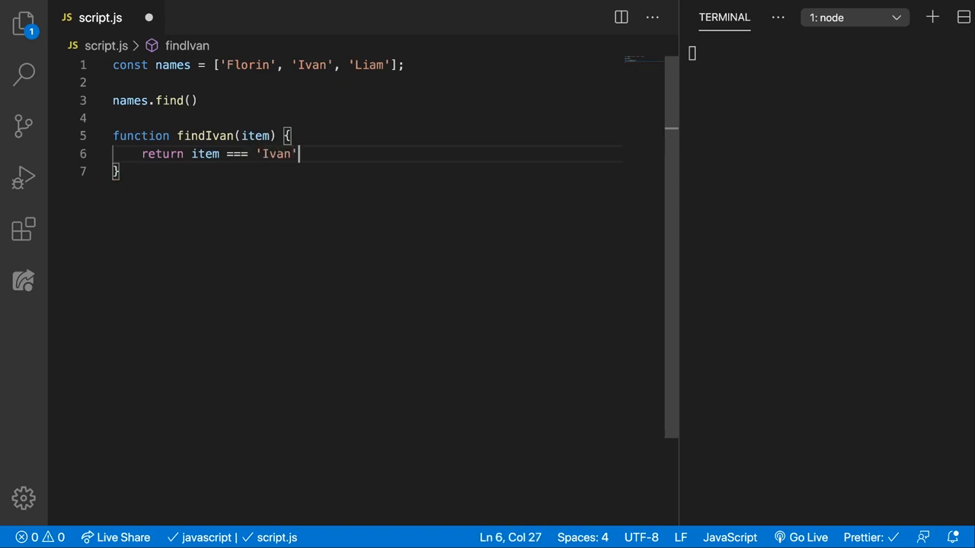
Step: Pass findIvan into names.find and add console.log(res);
double_click(206, 136)
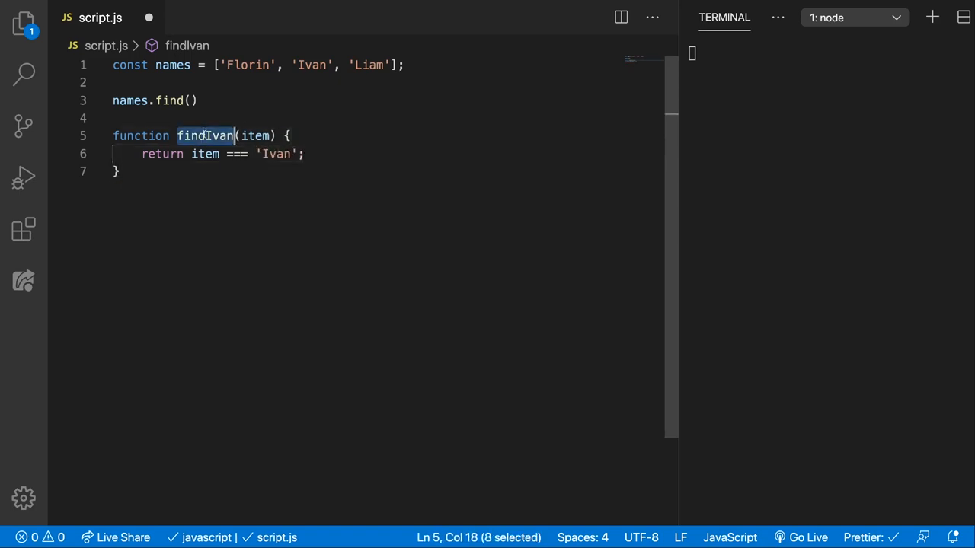
text(findIvan)
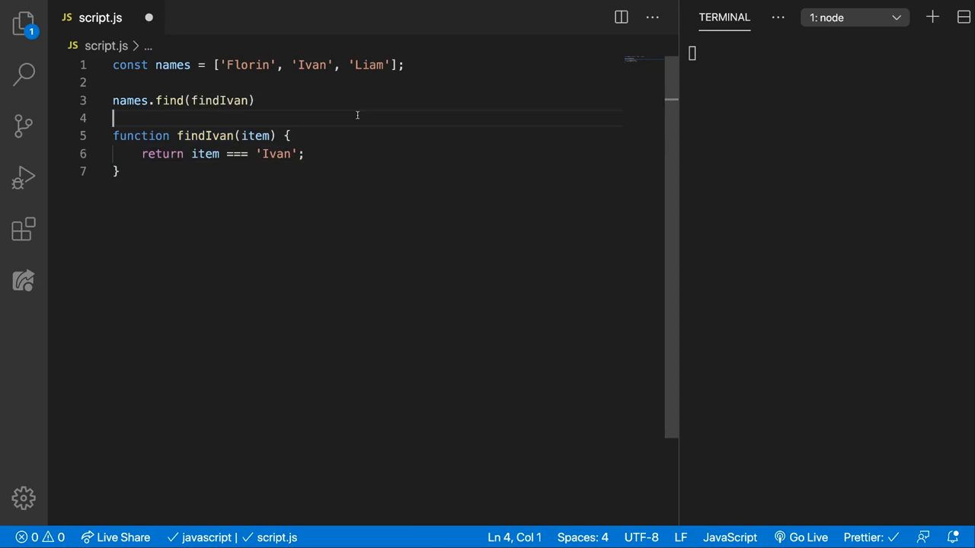
text(console.)
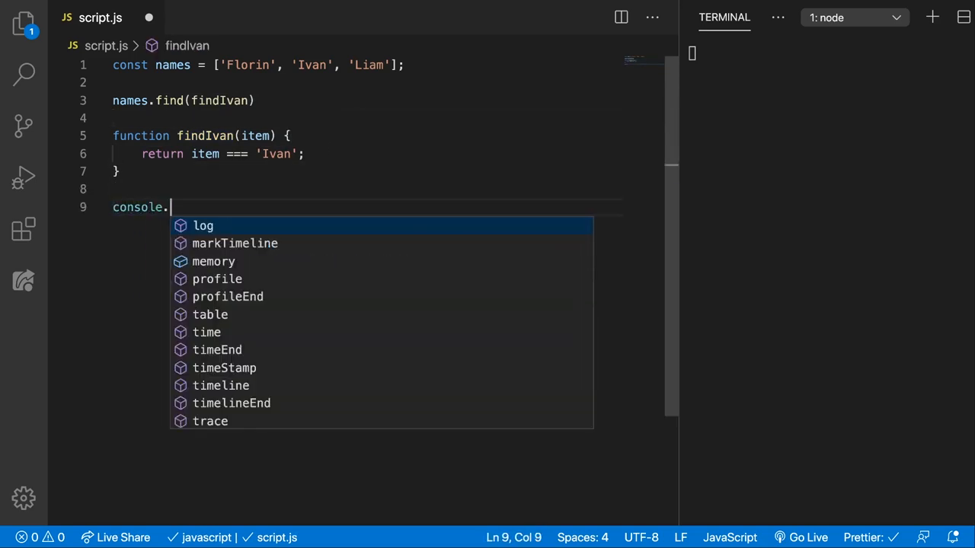
text(log(res);)
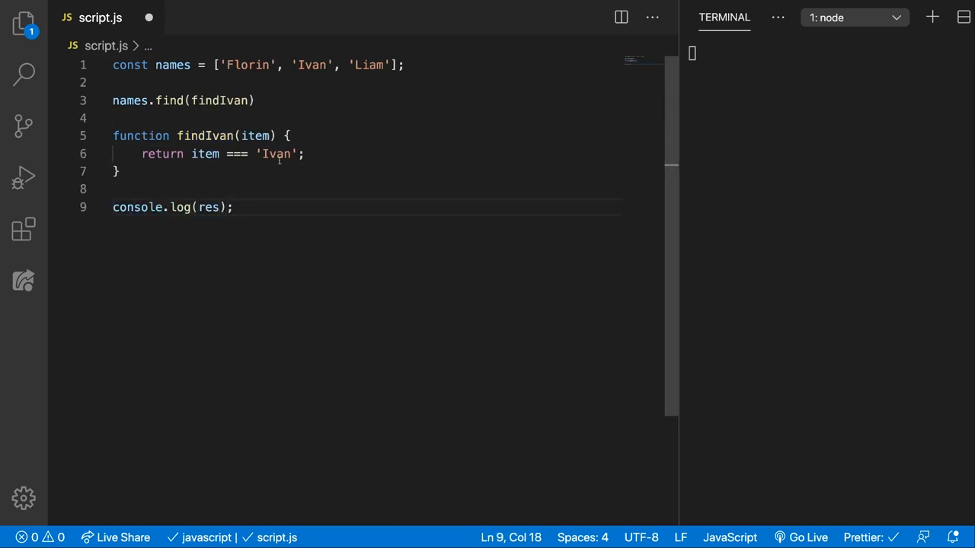
Step: Store the find result in const res and run the script so the terminal prints Ivan
text(const res =)
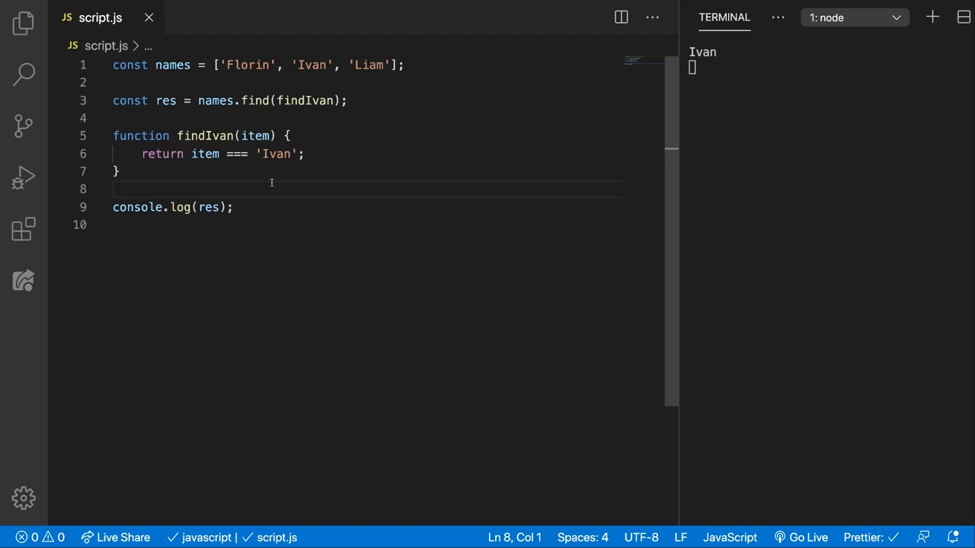
key(ctrl+p)
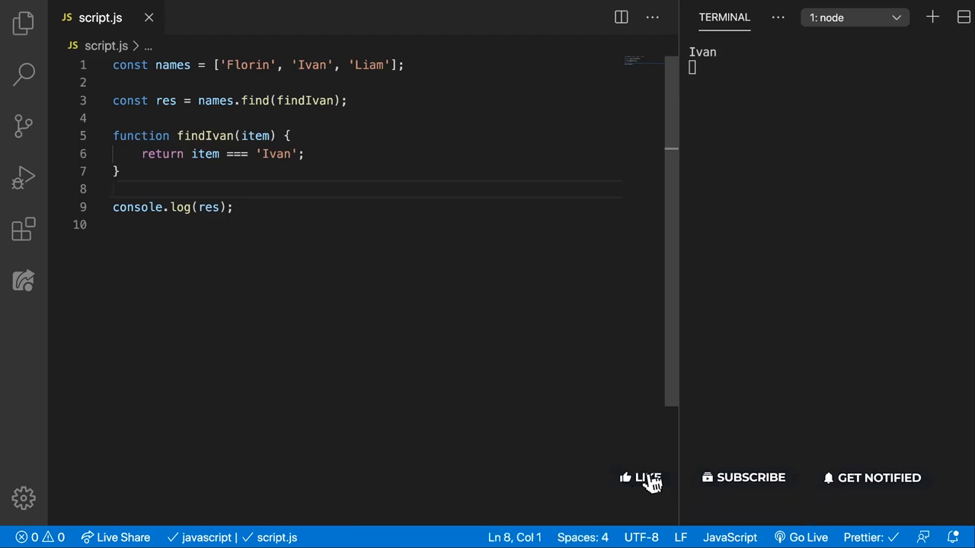
click(639, 478)
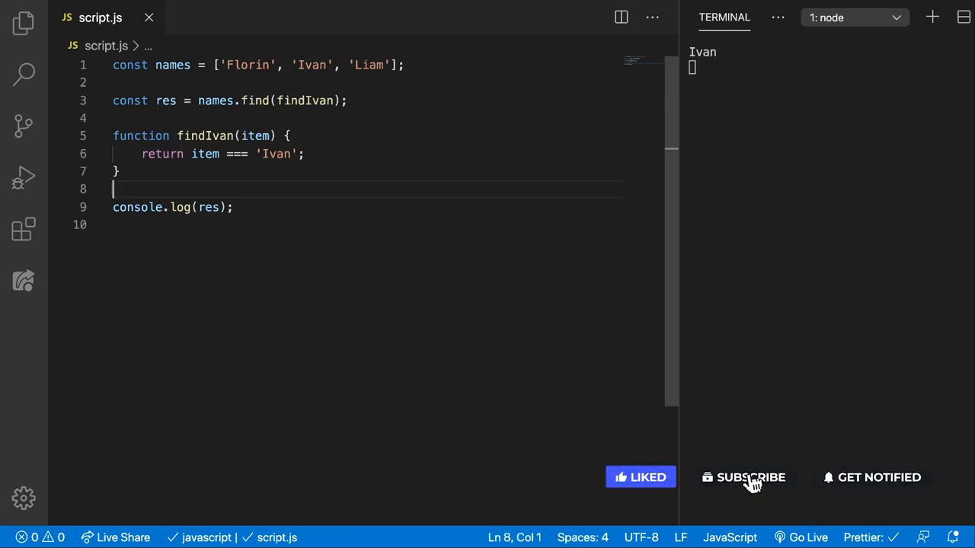
click(750, 479)
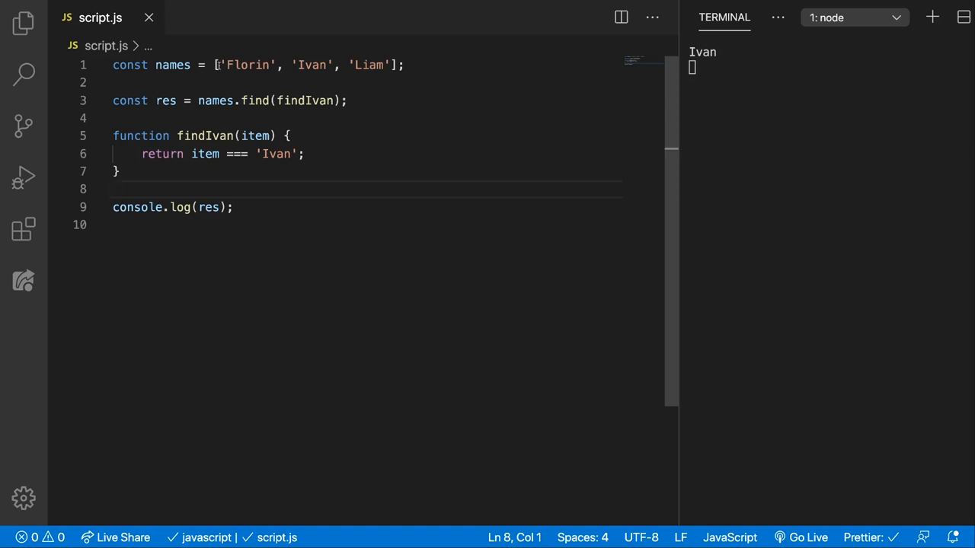
Step: Rename names to persons and make the first entry an object with name 'Florin', age 25
double_click(172, 64)
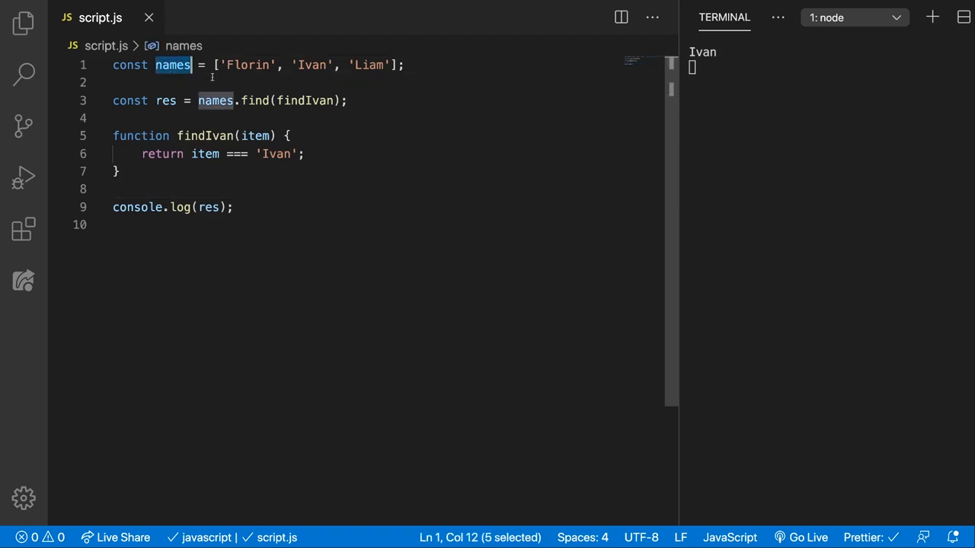
text(persons = [)
text(nam)
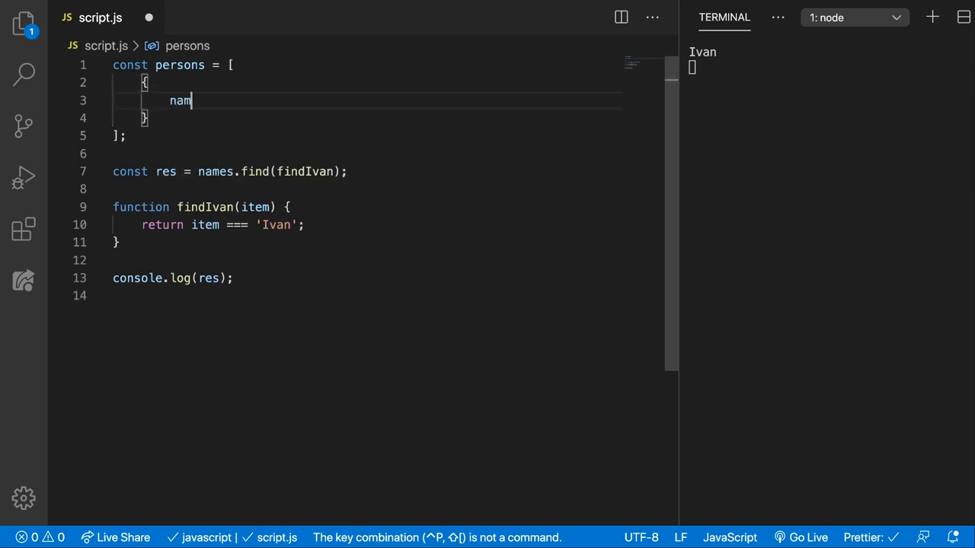
text(e: 'Florin',)
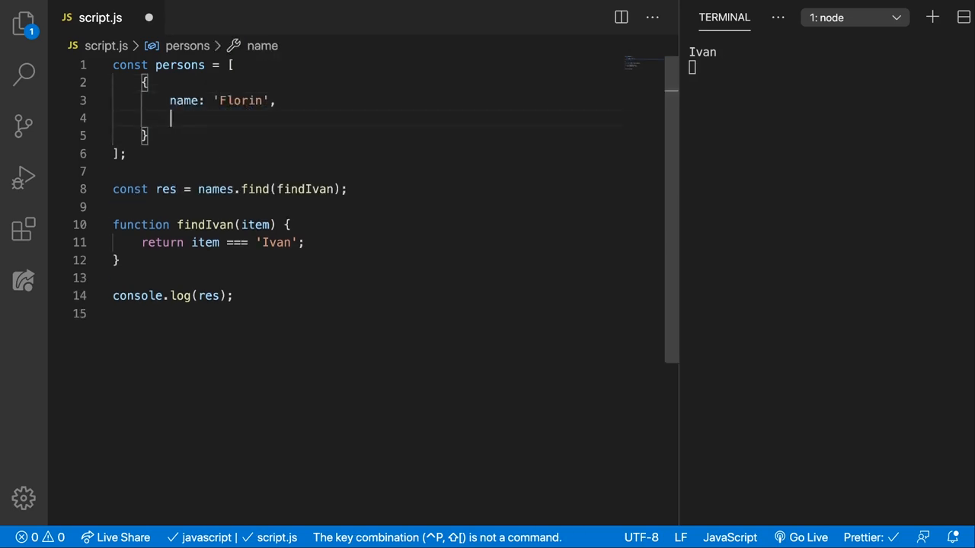
text(age: 25)
click(368, 136)
text(, {)
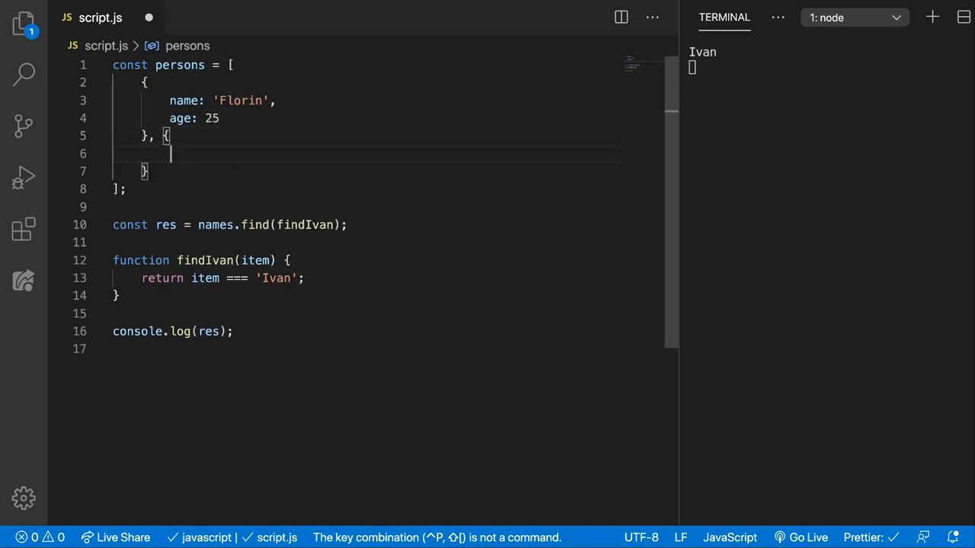
Step: Add objects for Ivan aged 20 and Liam aged 18 to the persons array
text(name: 'Ivan',)
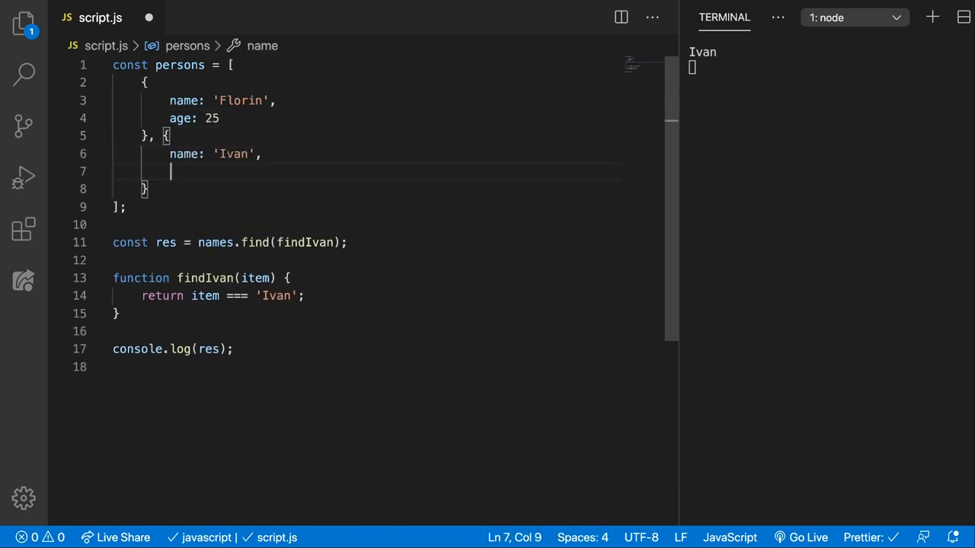
text(age: 20)
text(name: ')
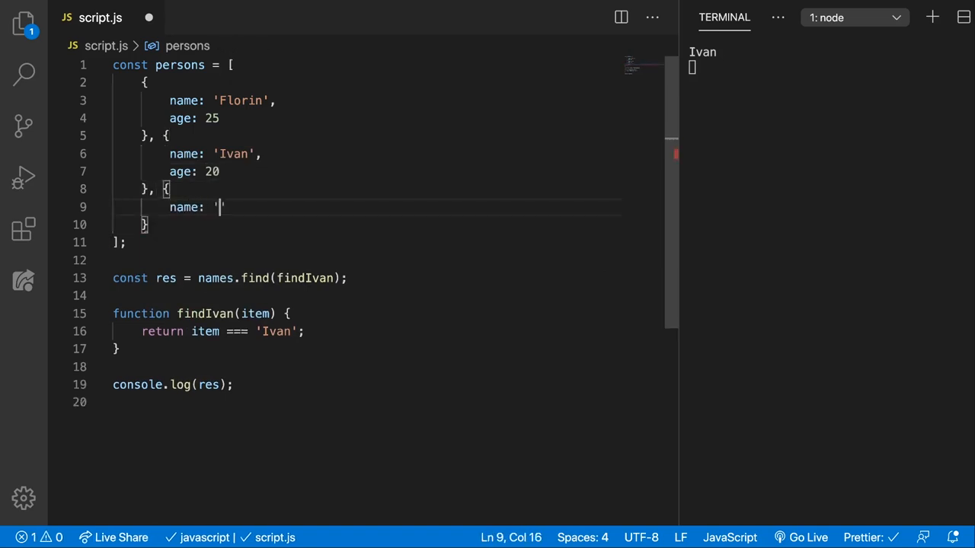
text(Liam)
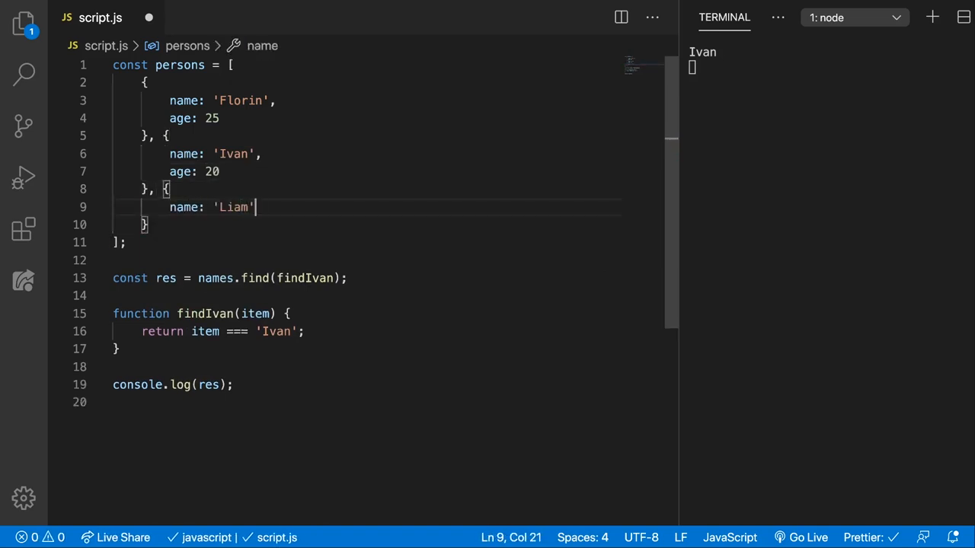
text(,)
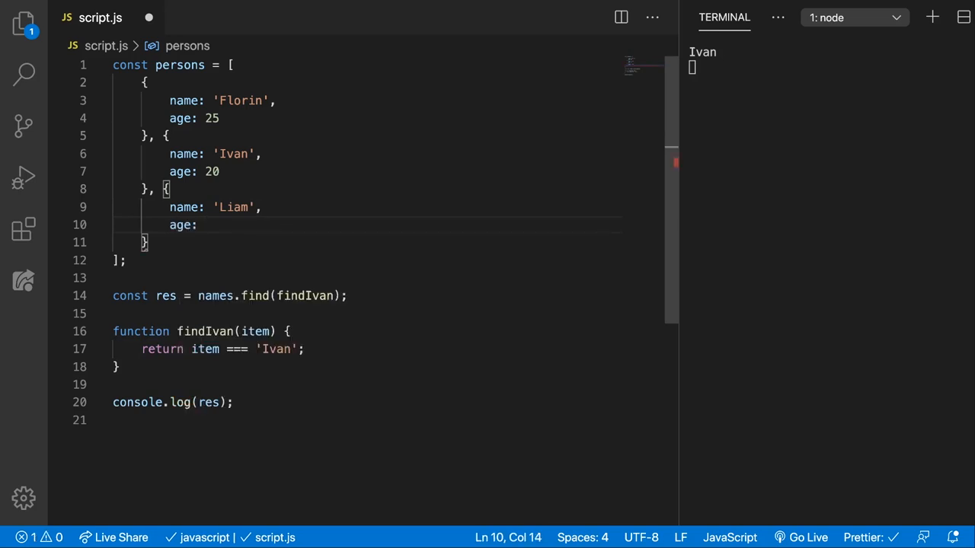
text(18)
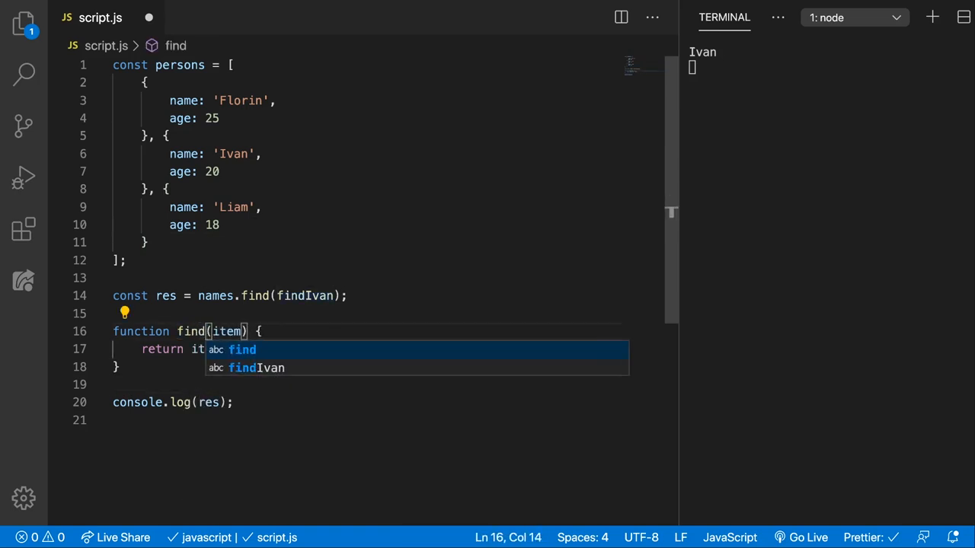
Step: Make findFlorin(person) compare person.name === 'Florin' and call persons.find(findFlorin), printing Florin's object
text(Florin)
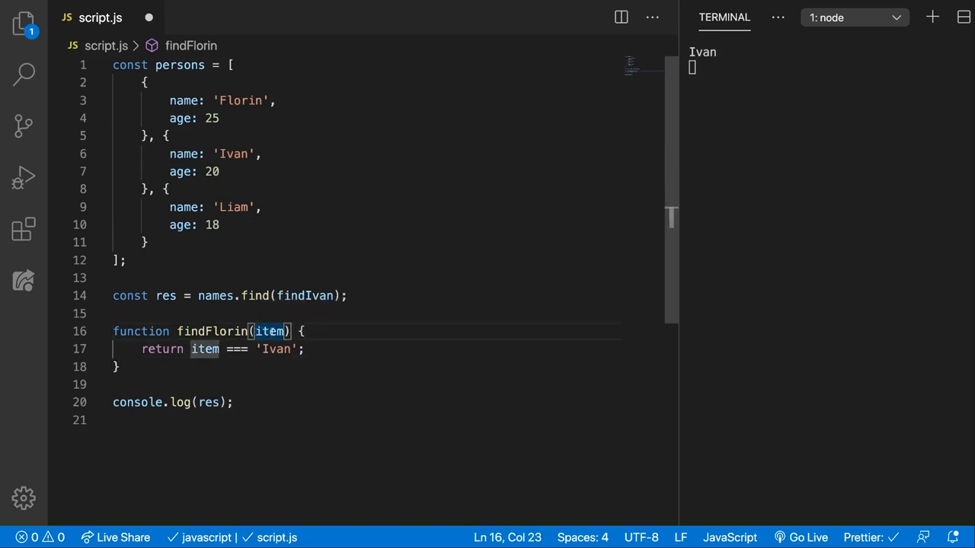
text(person.name)
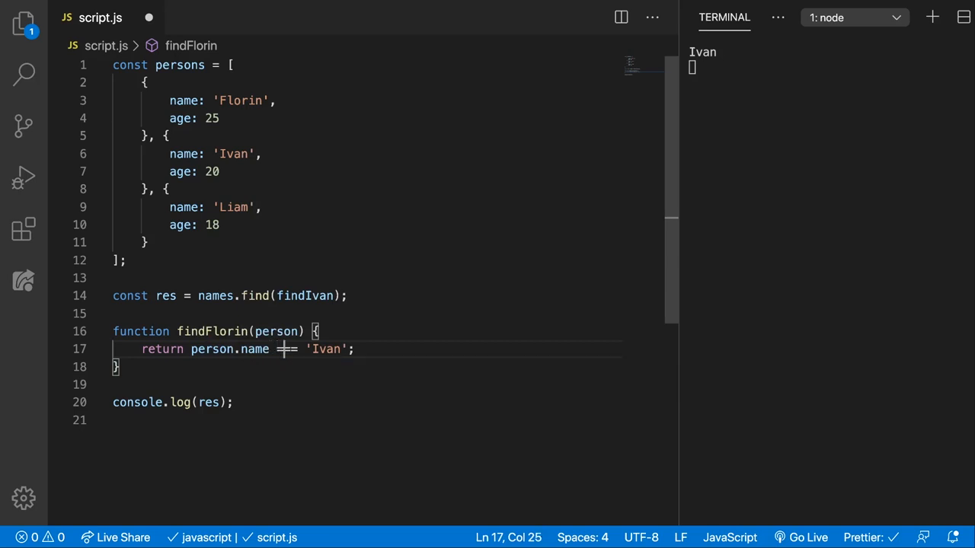
double_click(326, 349)
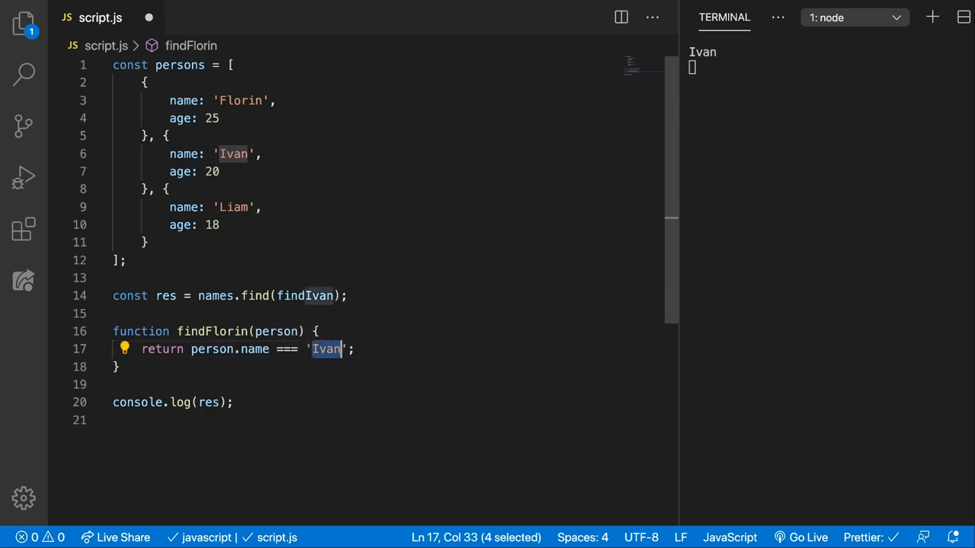
text(Florin)
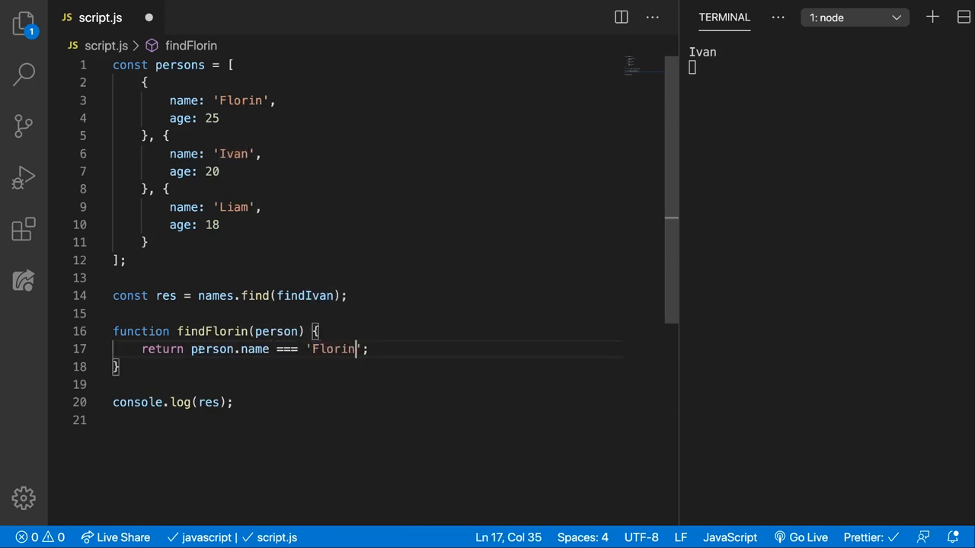
click(174, 64)
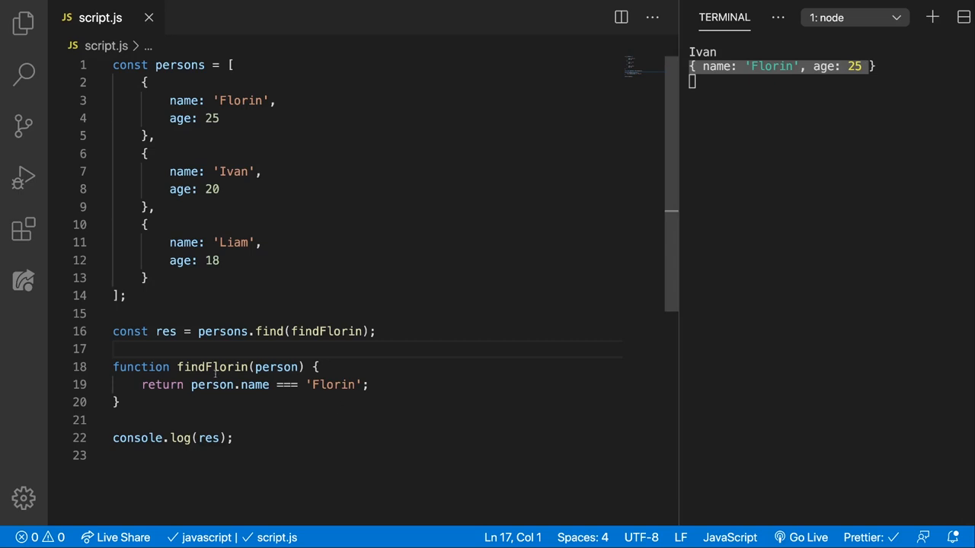
Step: Rename res to age and append .age to persons.find(findFlorin), leaving console.log(res) to throw
text(ag)
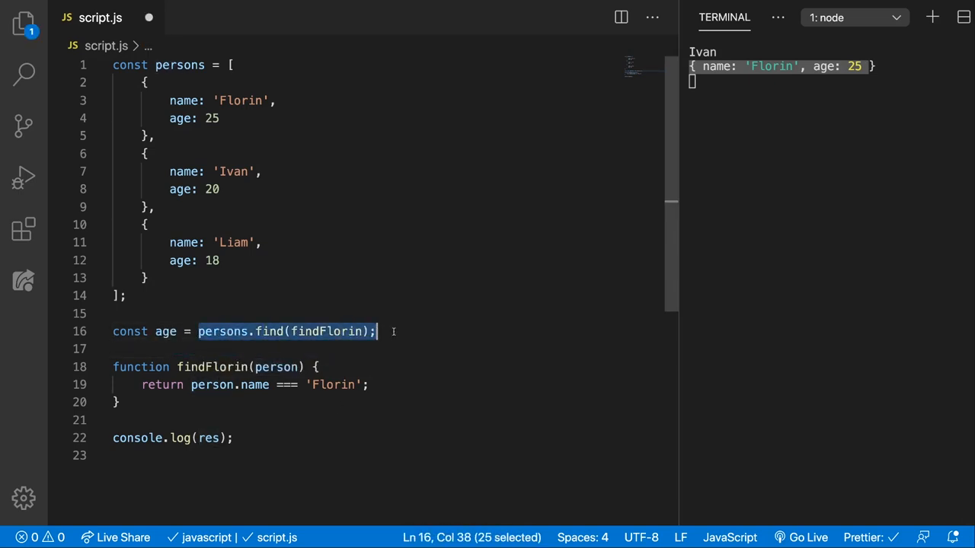
text(.)
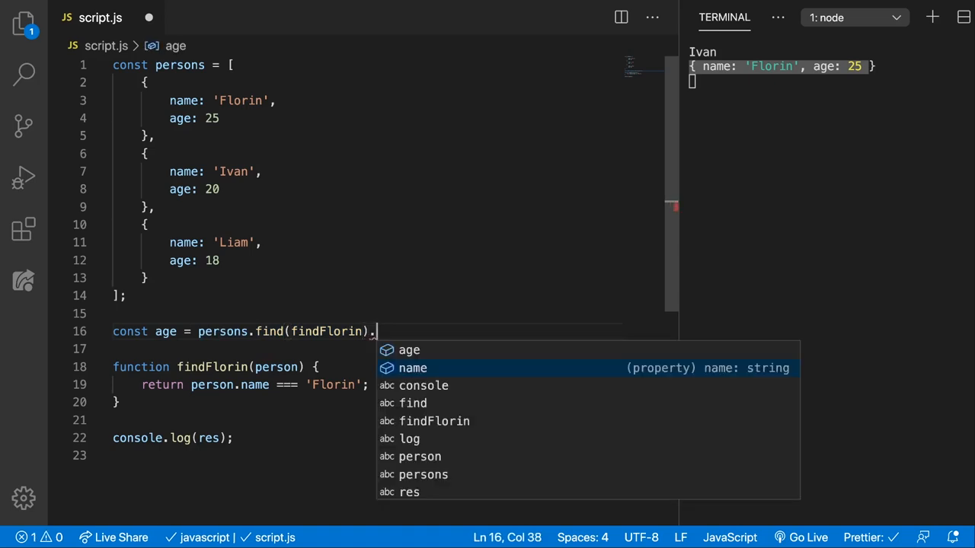
text(age;)
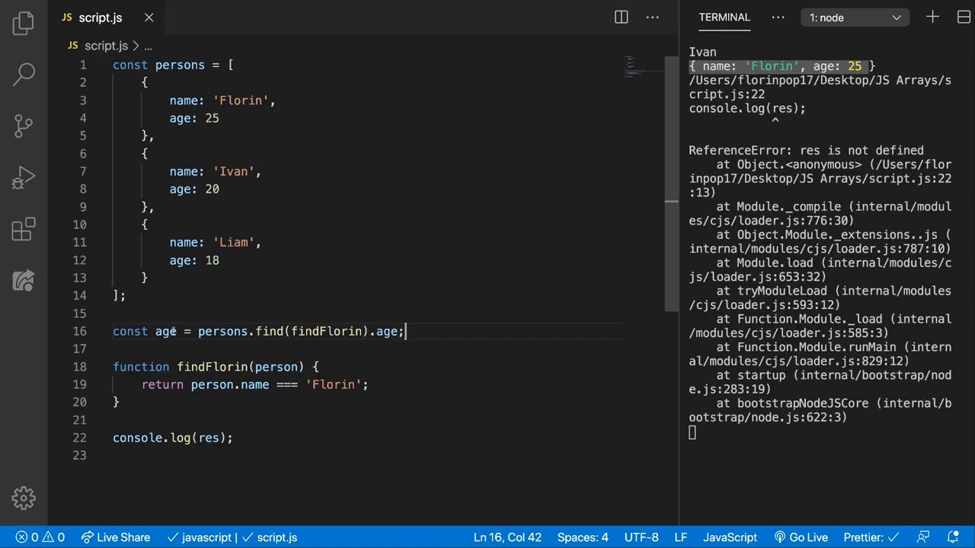